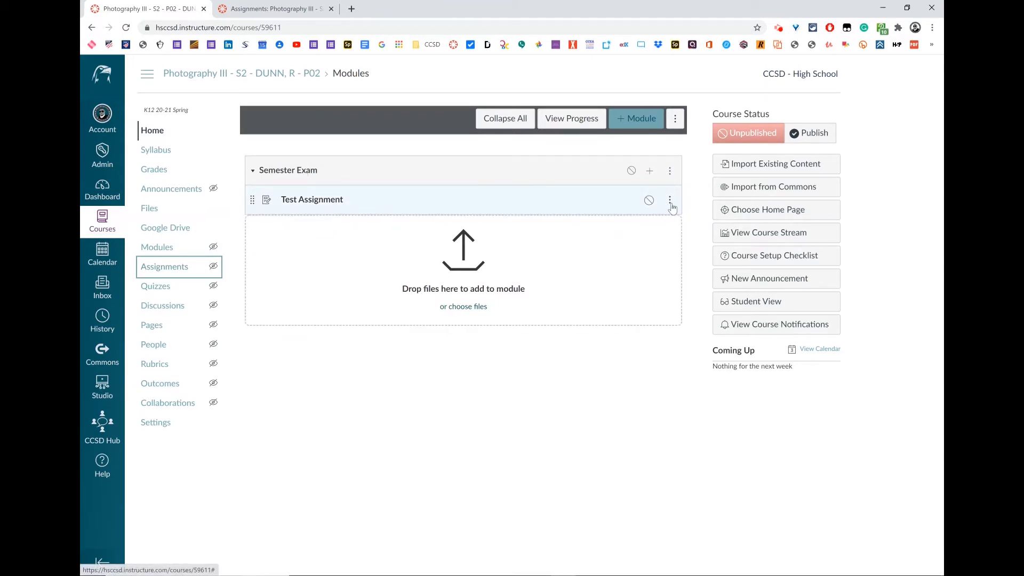
- Remove Test Assignment from the Semester Exam module via its kebab menu and confirm
{"action": "left_click", "coordinate": [670, 200]}
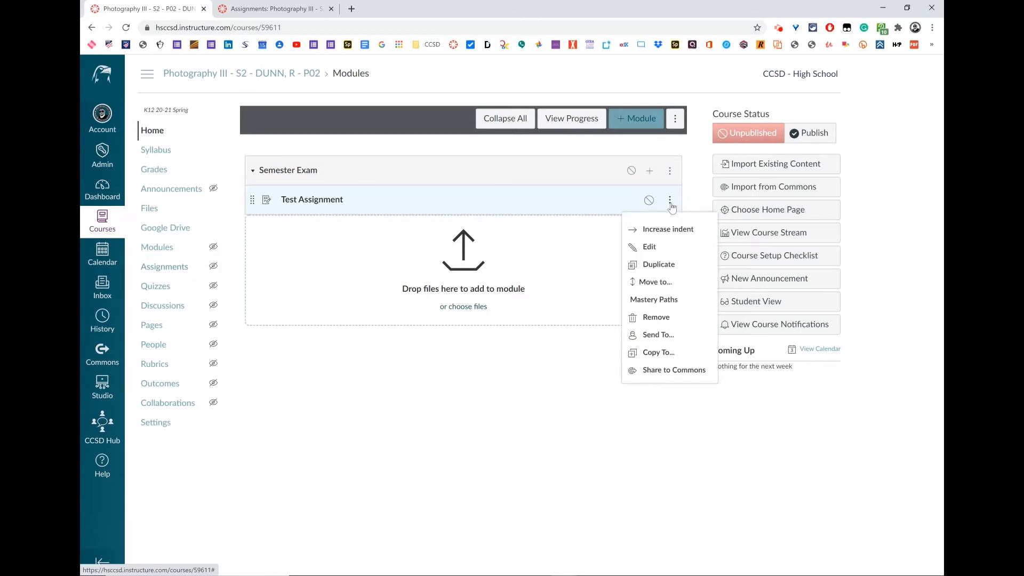
{"action": "left_click", "coordinate": [656, 317]}
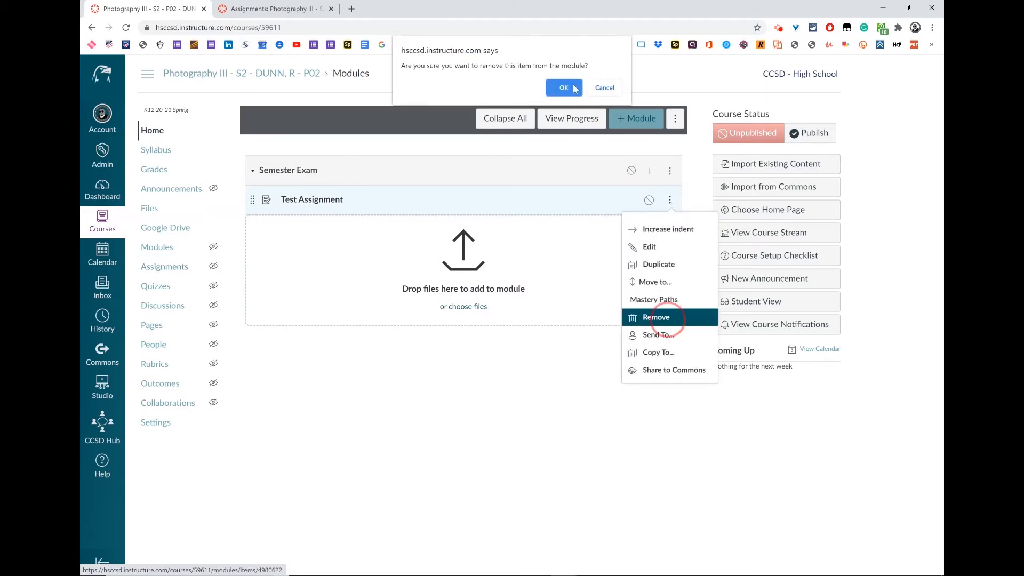
{"action": "left_click", "coordinate": [563, 87]}
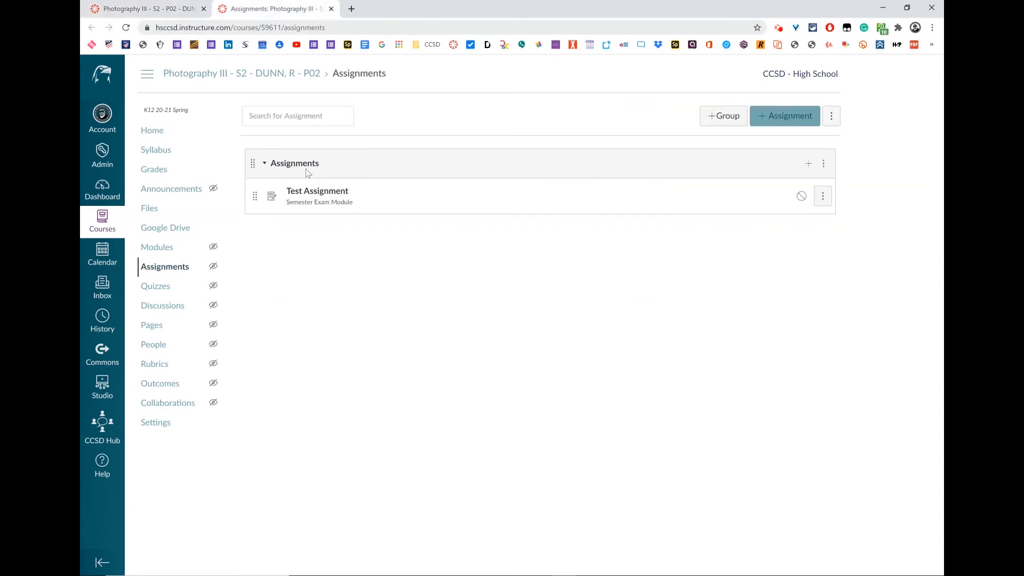
{"action": "mouse_move", "coordinate": [300, 200]}
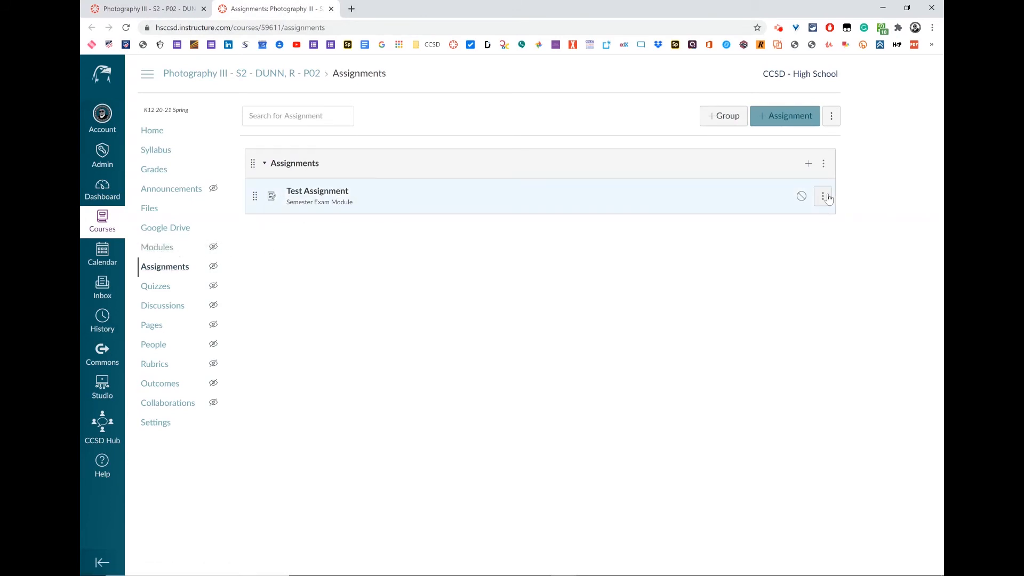
- Delete Test Assignment from the Assignments page and confirm, leaving the group empty
{"action": "left_click", "coordinate": [822, 196]}
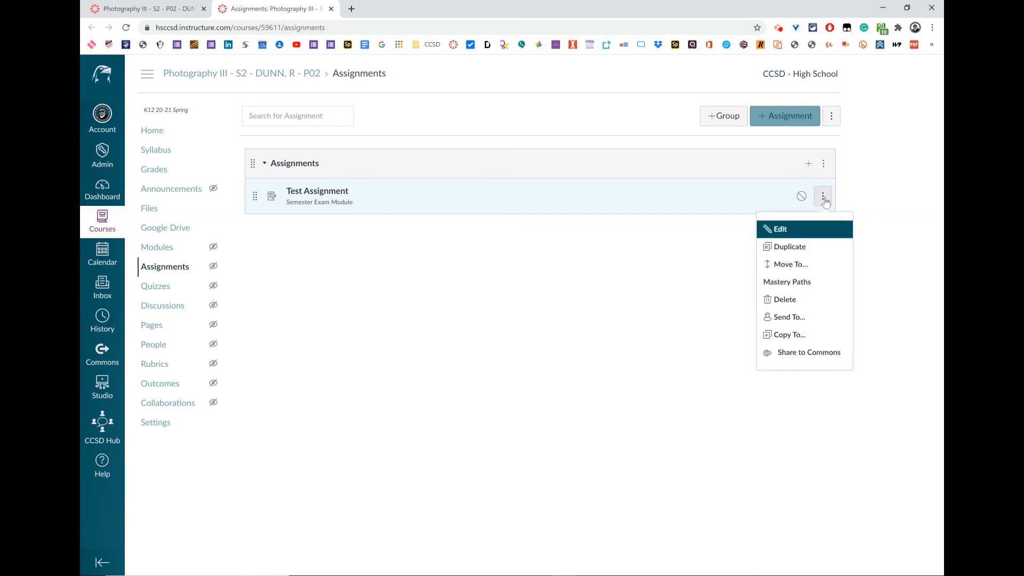
{"action": "left_click", "coordinate": [783, 299]}
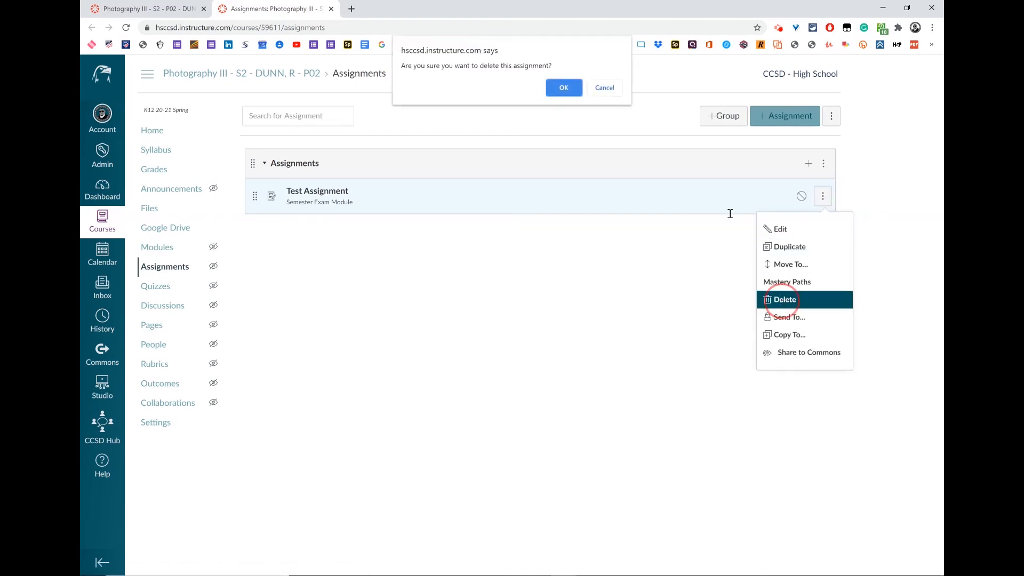
{"action": "left_click", "coordinate": [563, 86]}
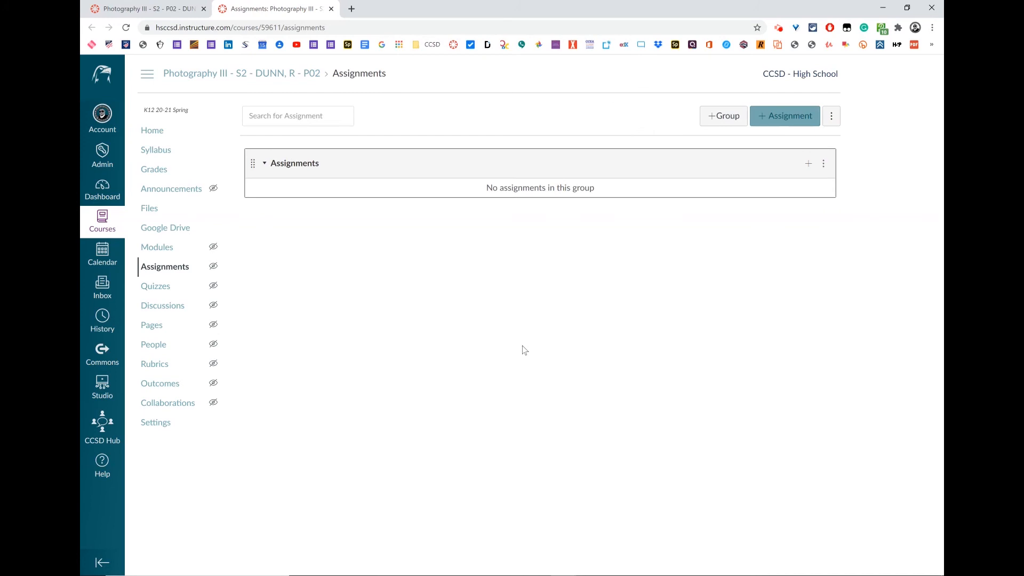
{"action": "mouse_move", "coordinate": [824, 174]}
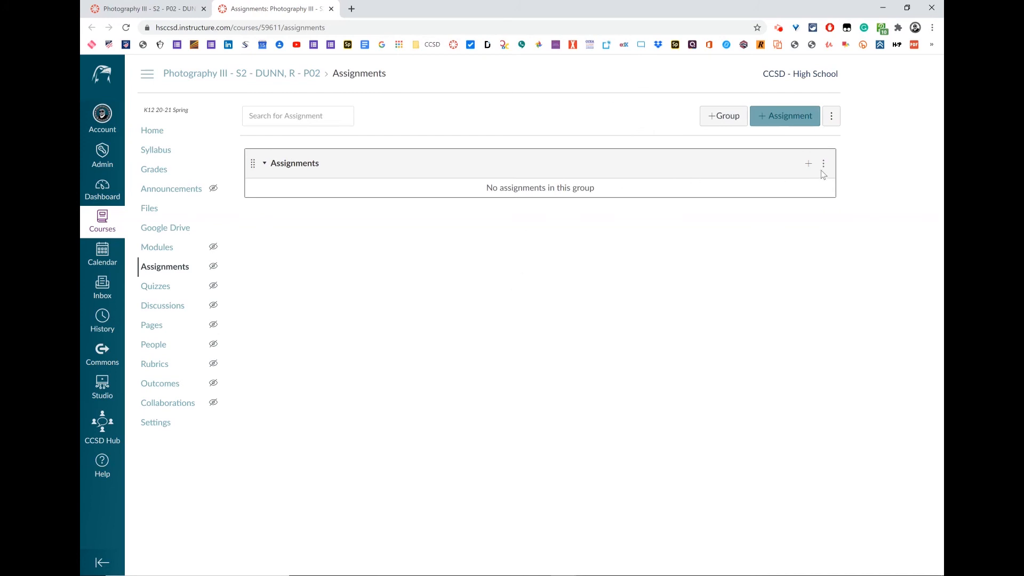